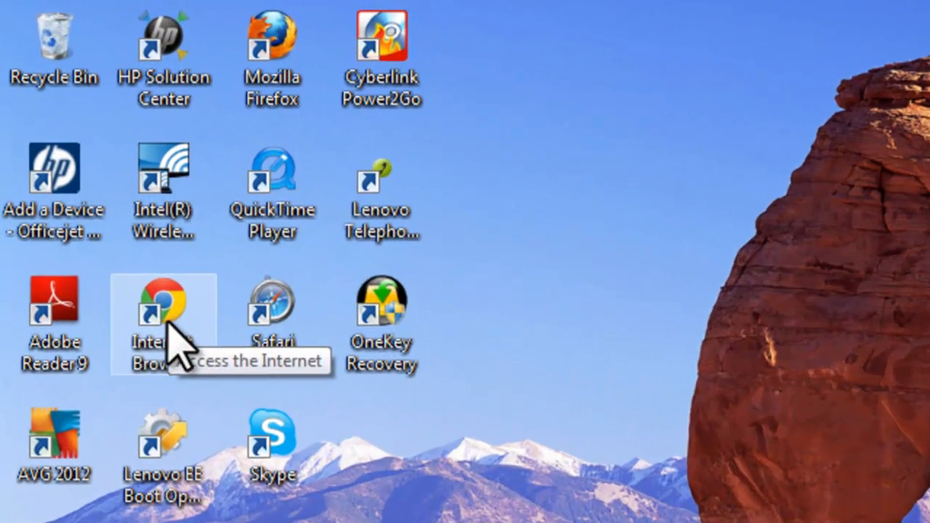
Launch Google Chrome from the desktop shortcut
double_click(163, 305)
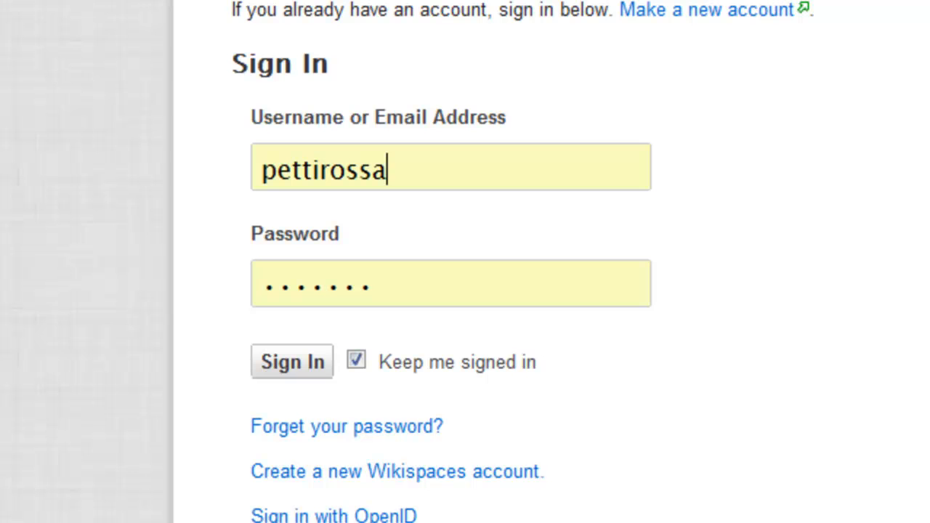
mouse_move(564, 221)
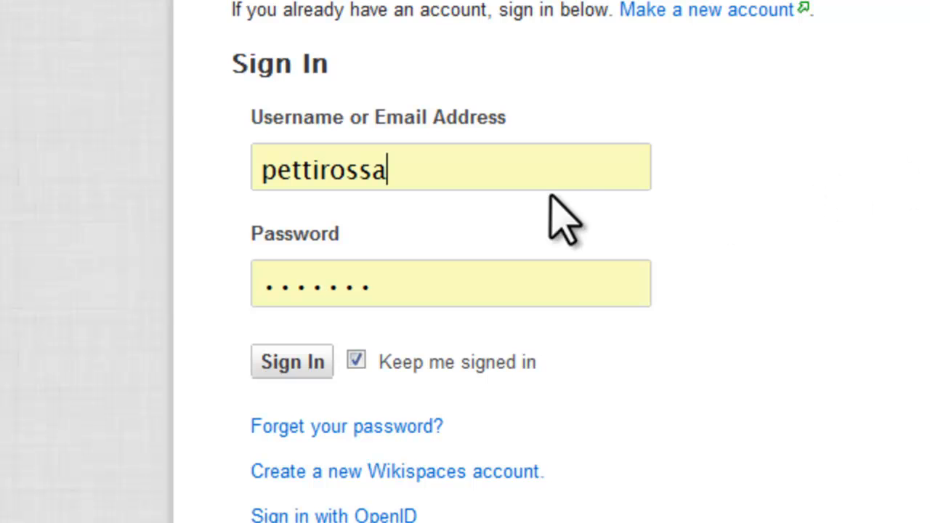
mouse_move(541, 177)
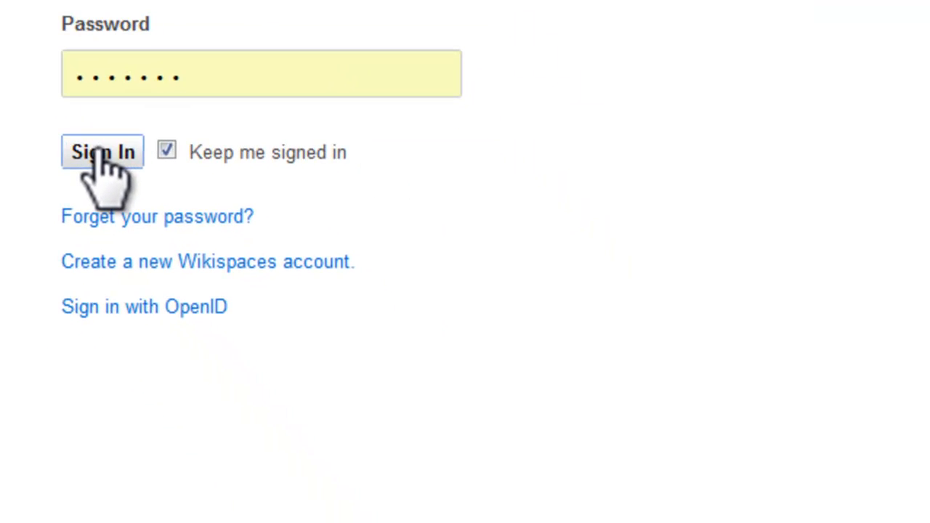
Sign in to Wikispaces with the entered username and password
click(101, 152)
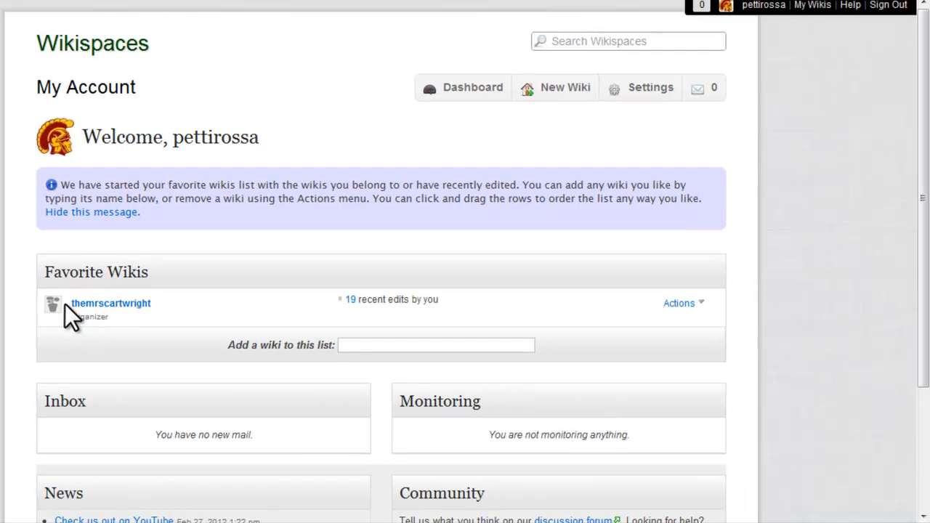
mouse_move(224, 234)
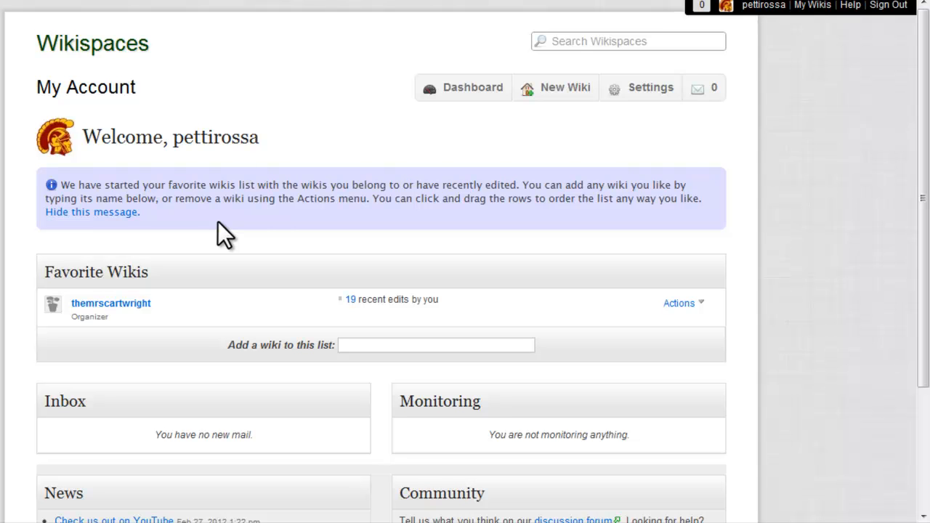
mouse_move(288, 261)
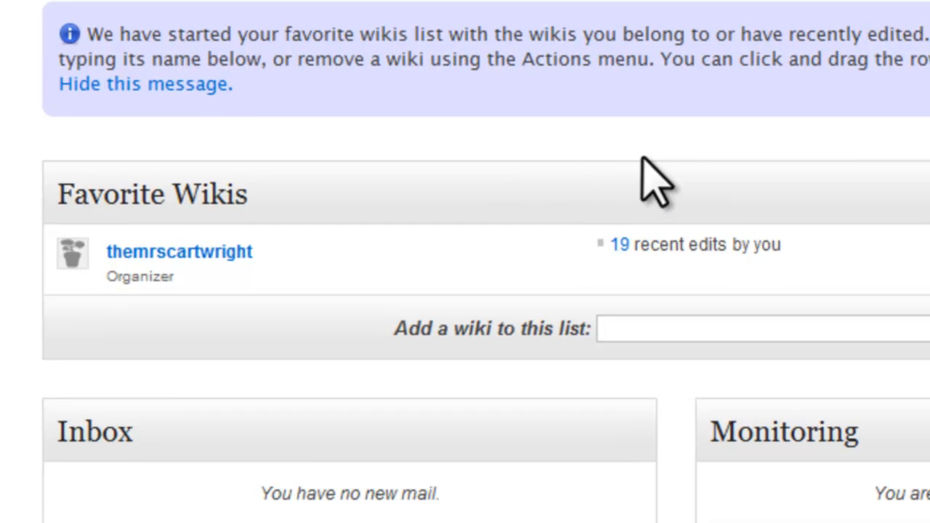
scroll(down, 3)
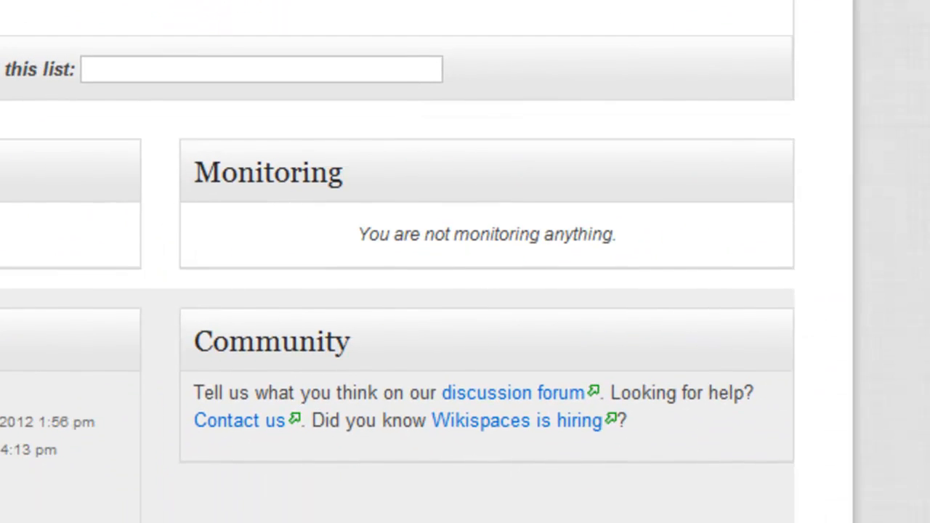
scroll(down, 3)
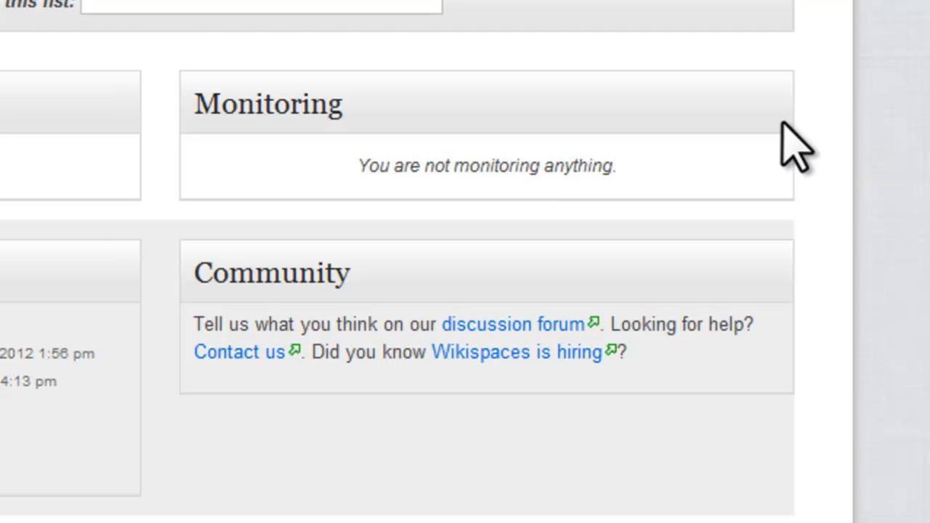
mouse_move(719, 145)
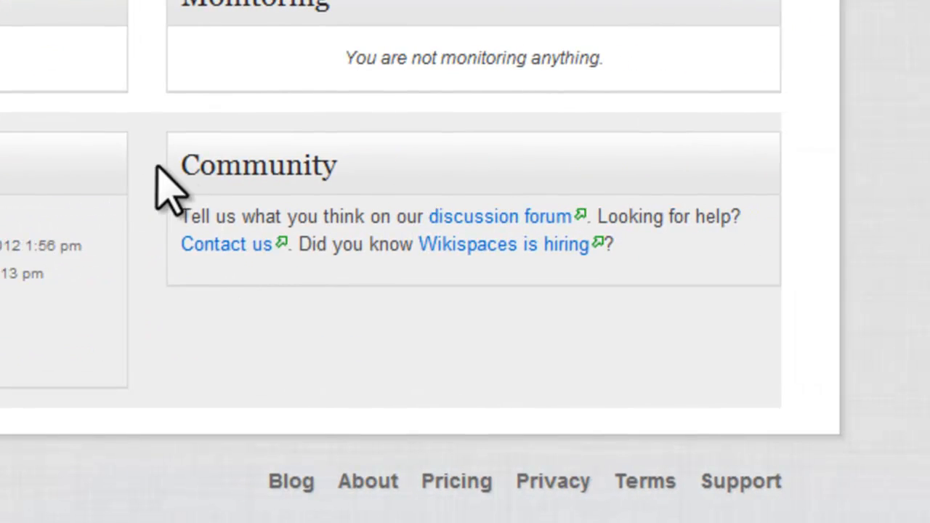
mouse_move(202, 175)
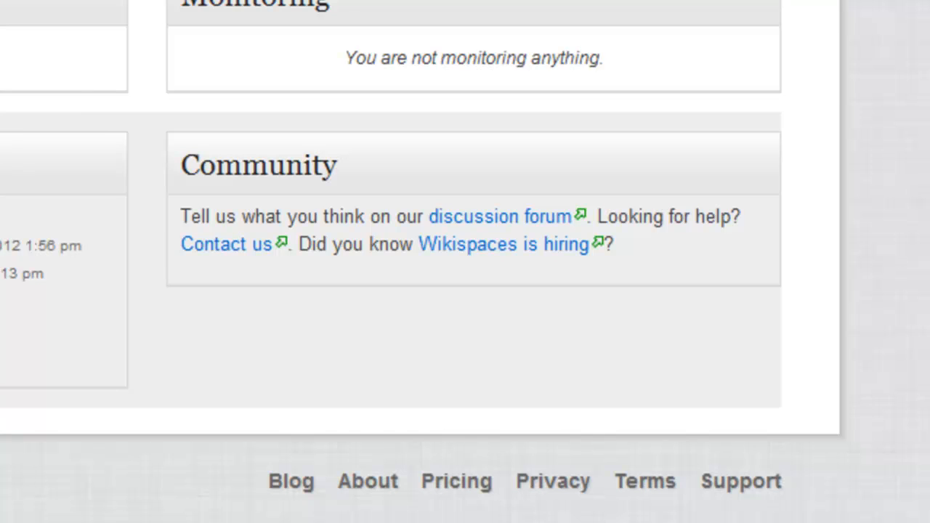
scroll(up, 3)
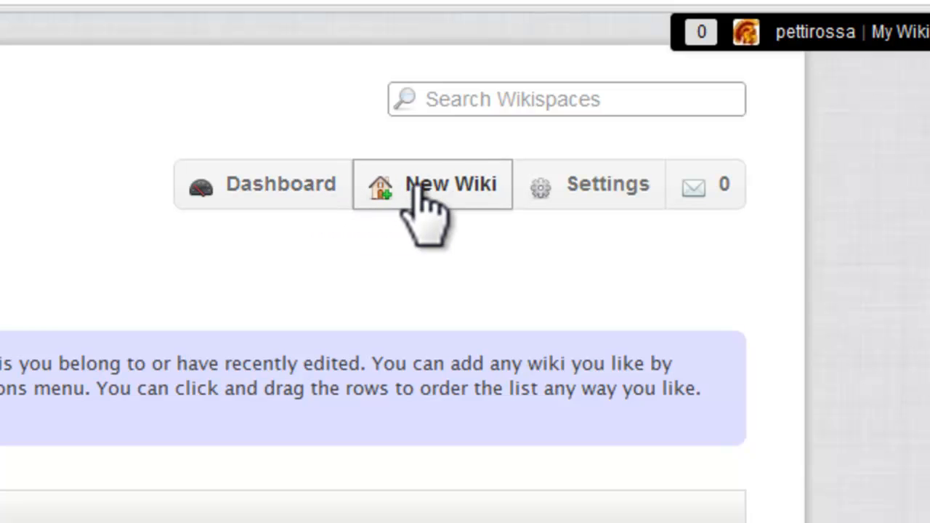
mouse_move(579, 211)
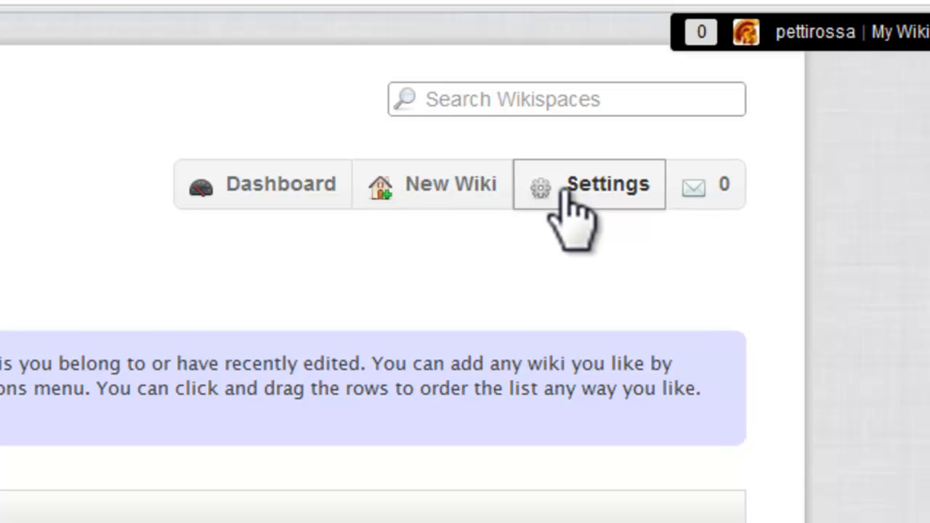
mouse_move(709, 186)
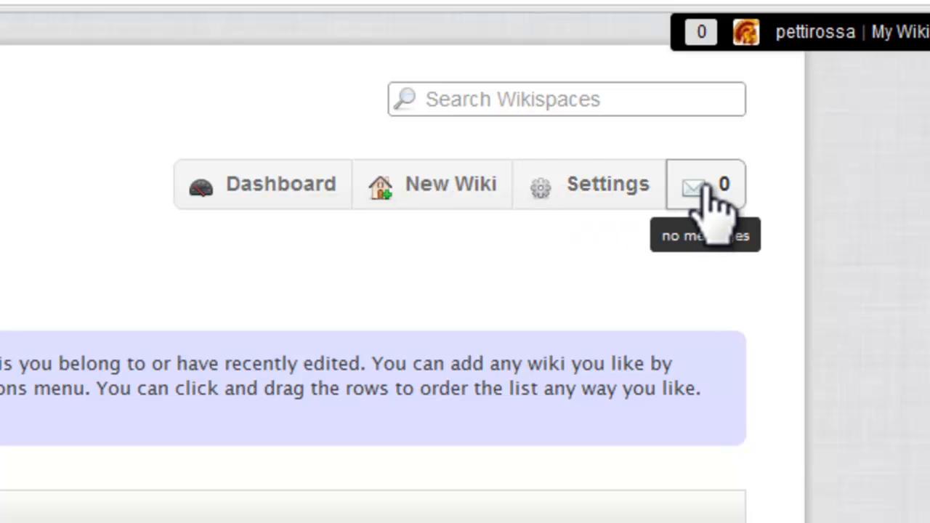
mouse_move(716, 201)
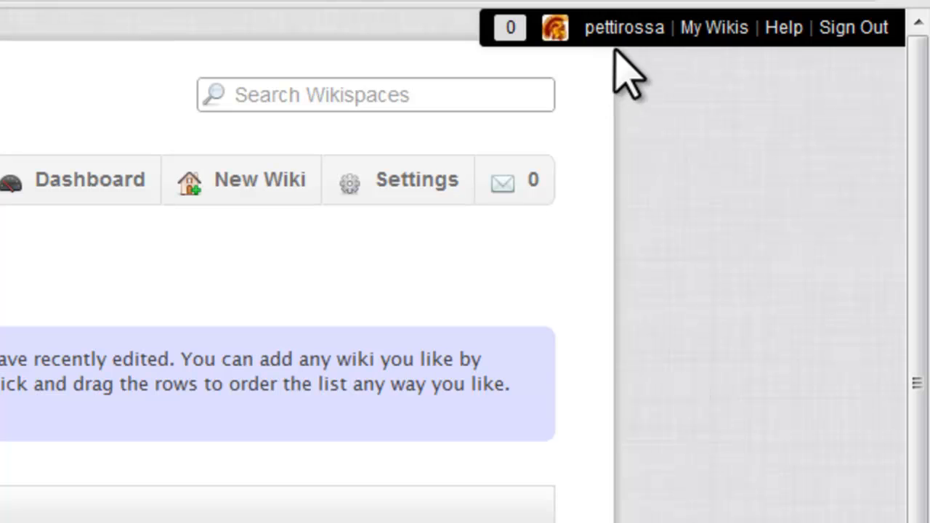
mouse_move(623, 27)
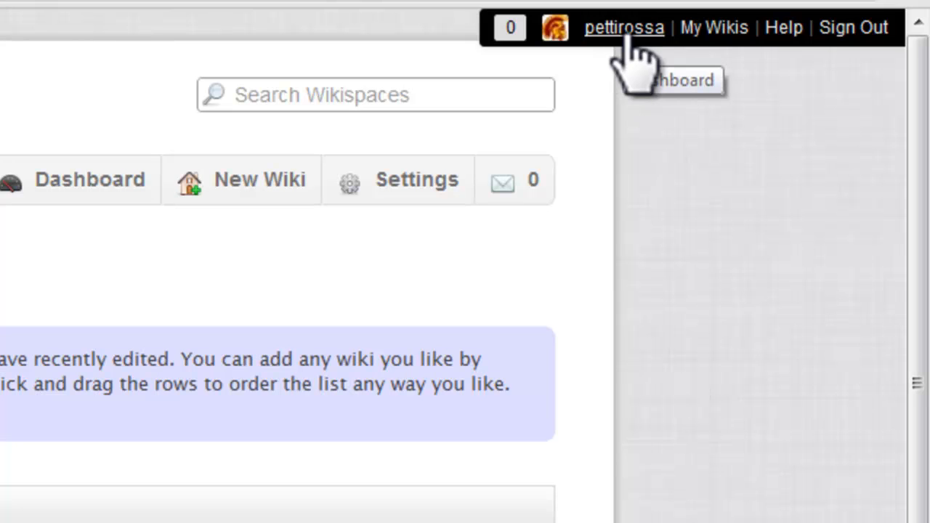
mouse_move(715, 26)
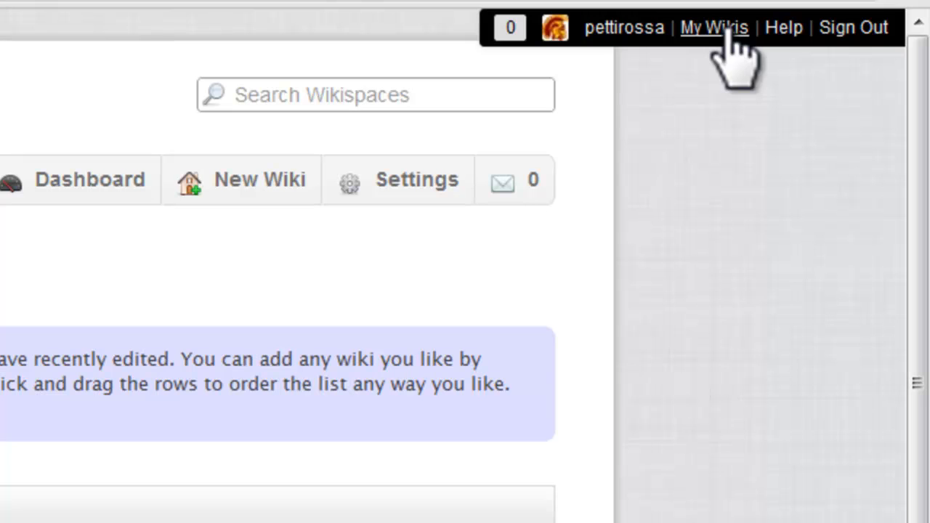
mouse_move(784, 27)
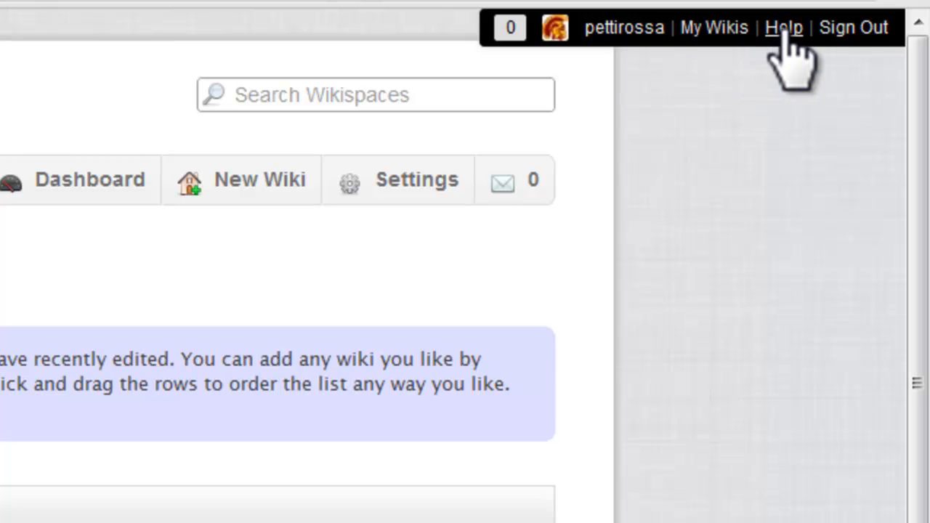
mouse_move(855, 26)
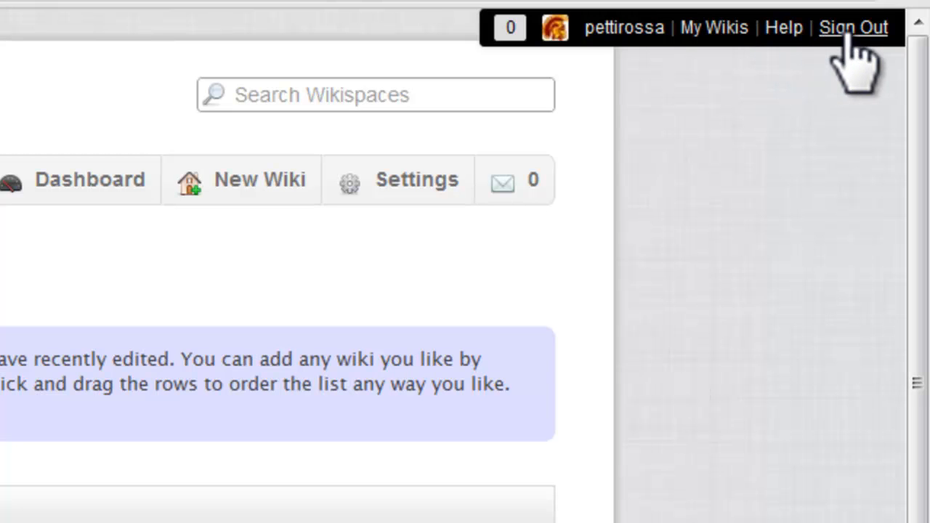
mouse_move(860, 65)
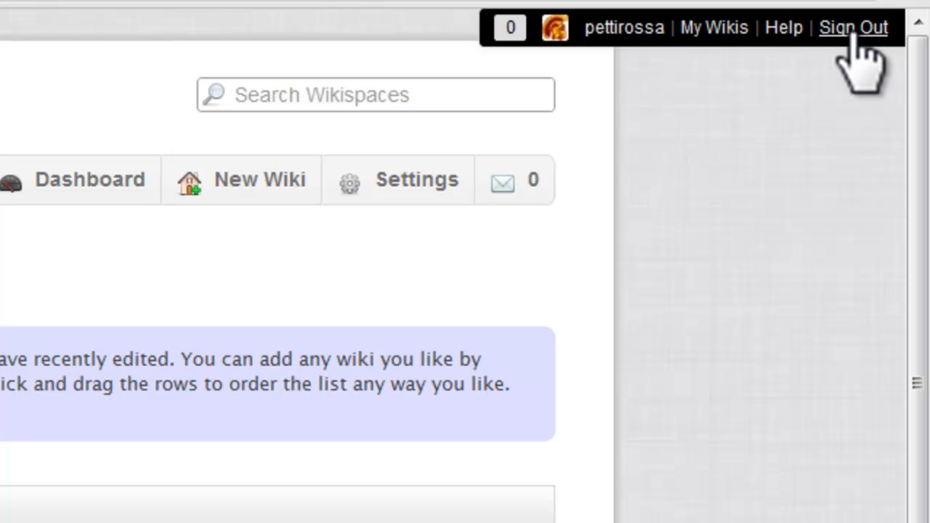
mouse_move(618, 203)
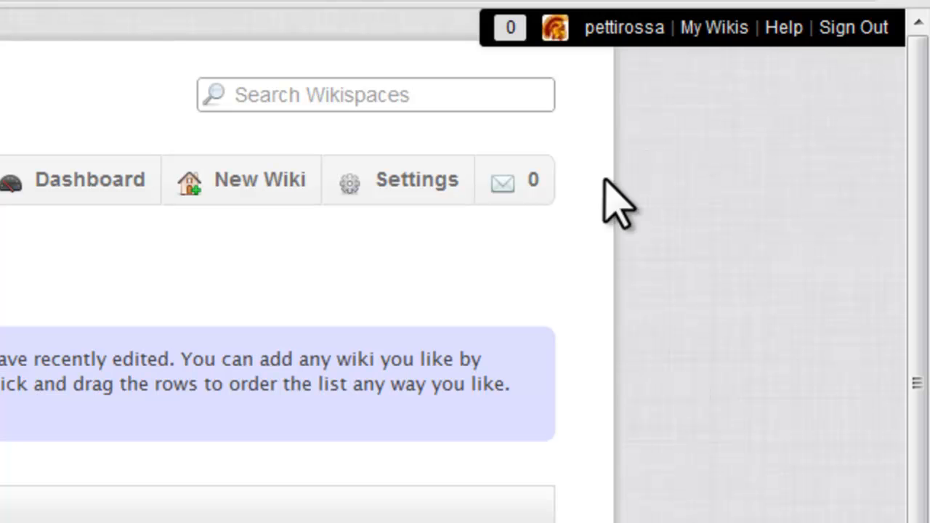
mouse_move(447, 239)
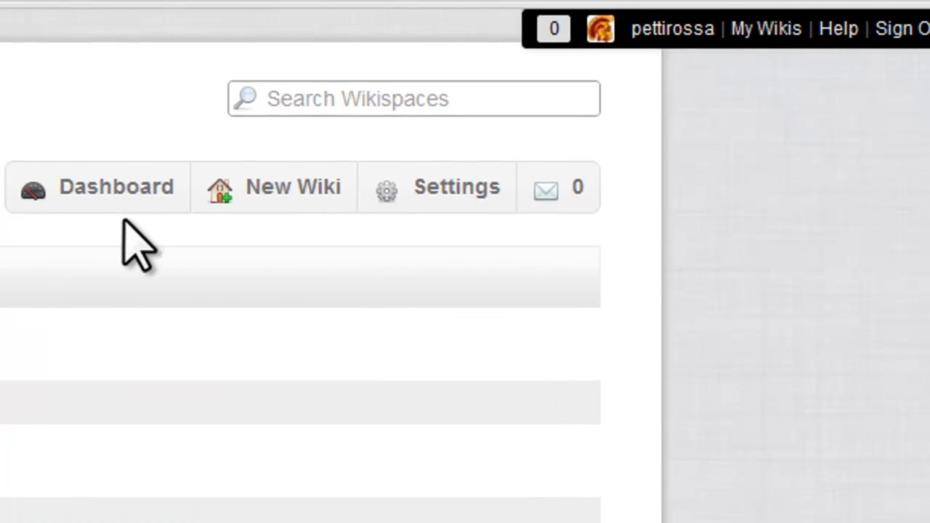
mouse_move(558, 187)
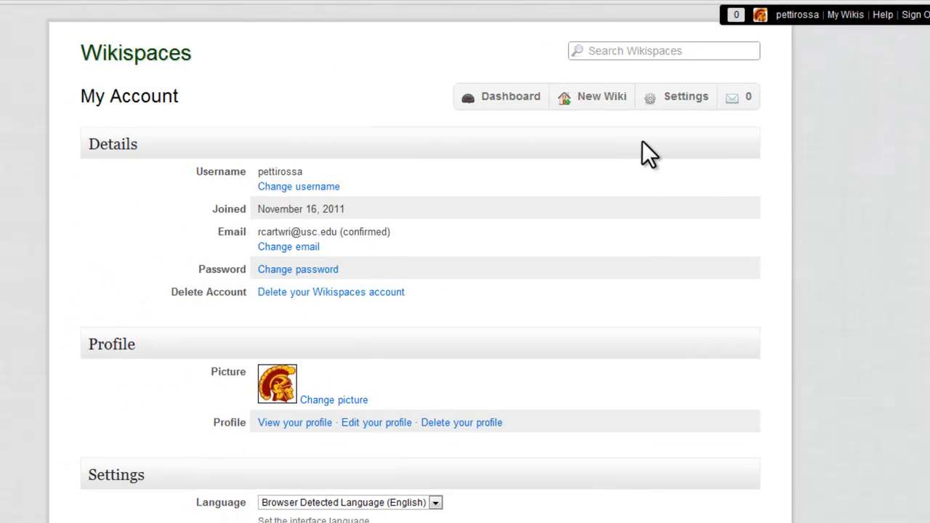
mouse_move(530, 172)
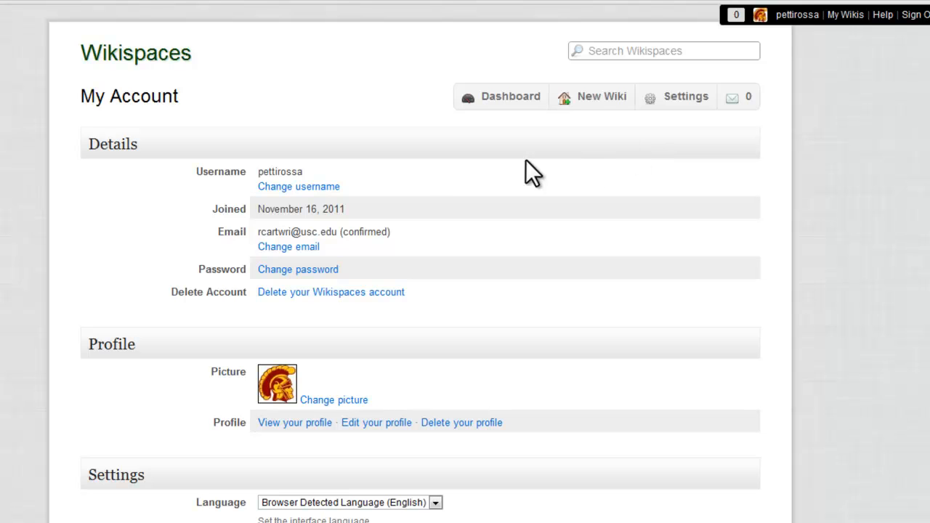
mouse_move(366, 197)
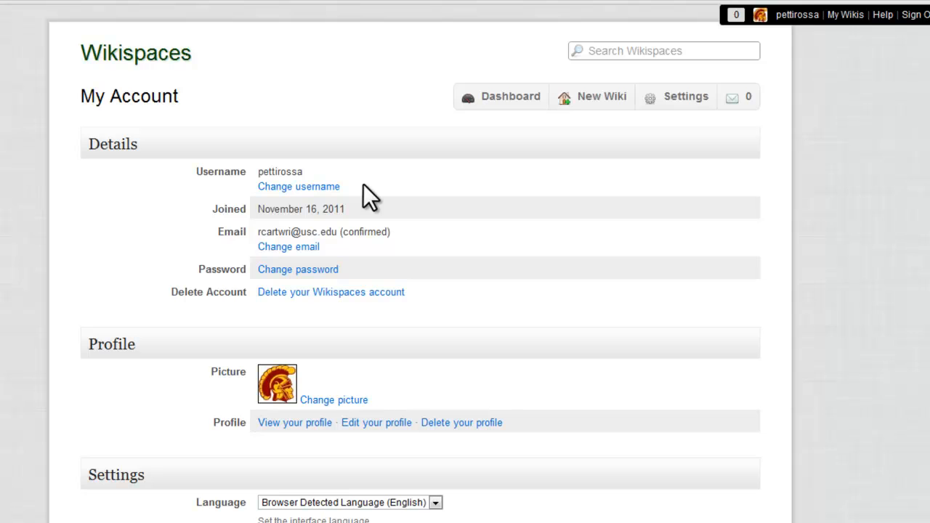
mouse_move(351, 238)
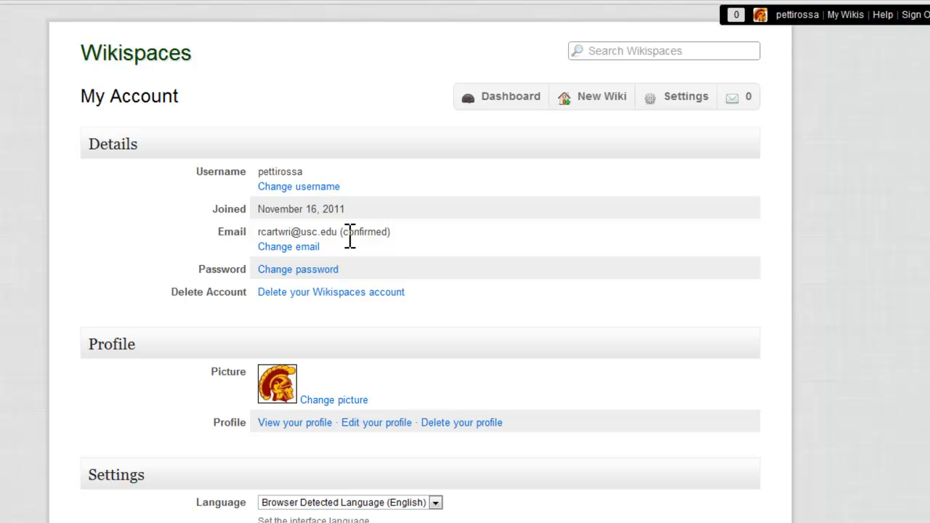
mouse_move(352, 276)
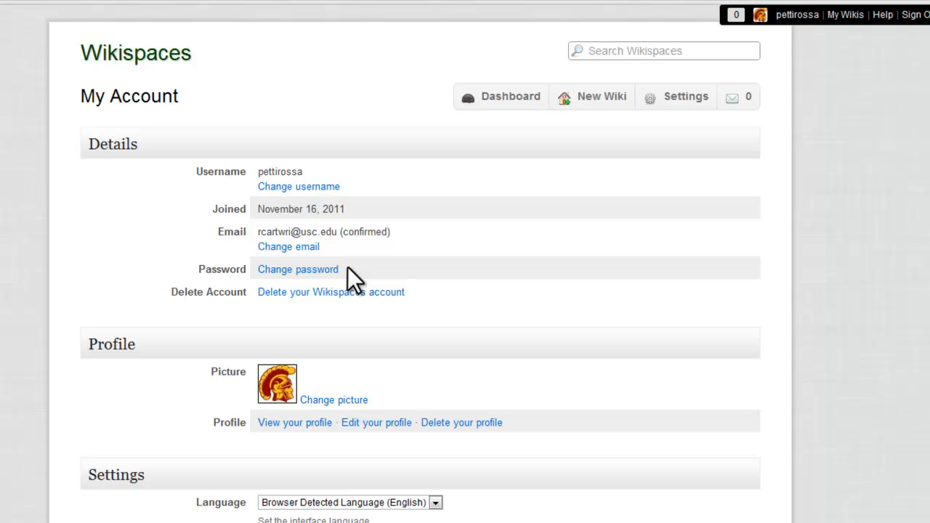
mouse_move(356, 318)
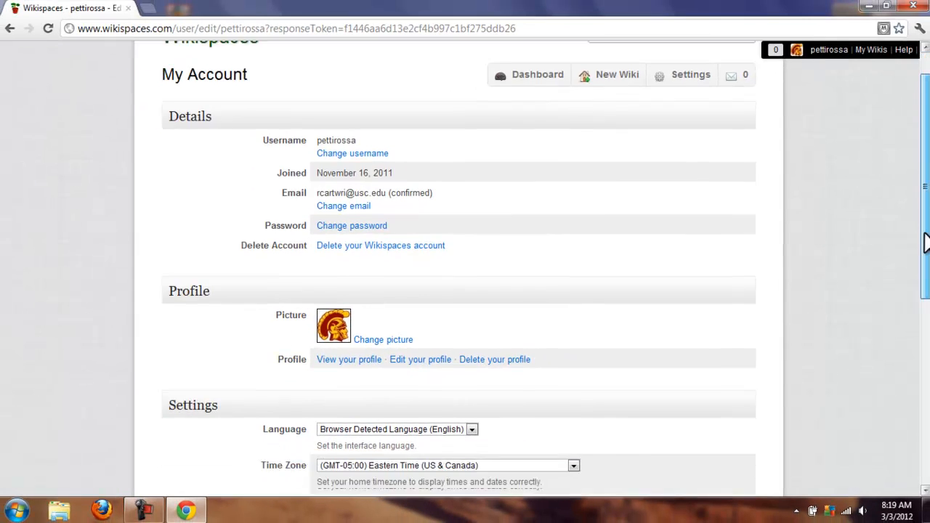
scroll(down, 3)
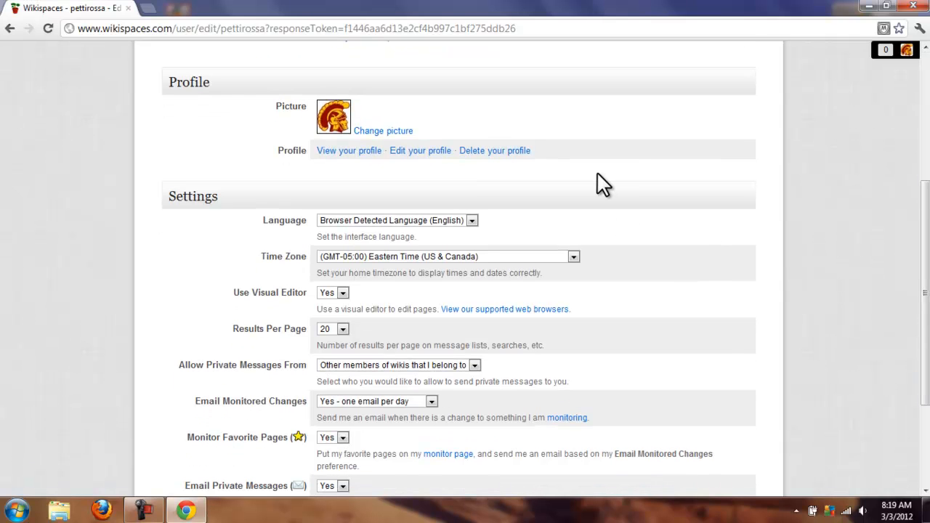
mouse_move(439, 83)
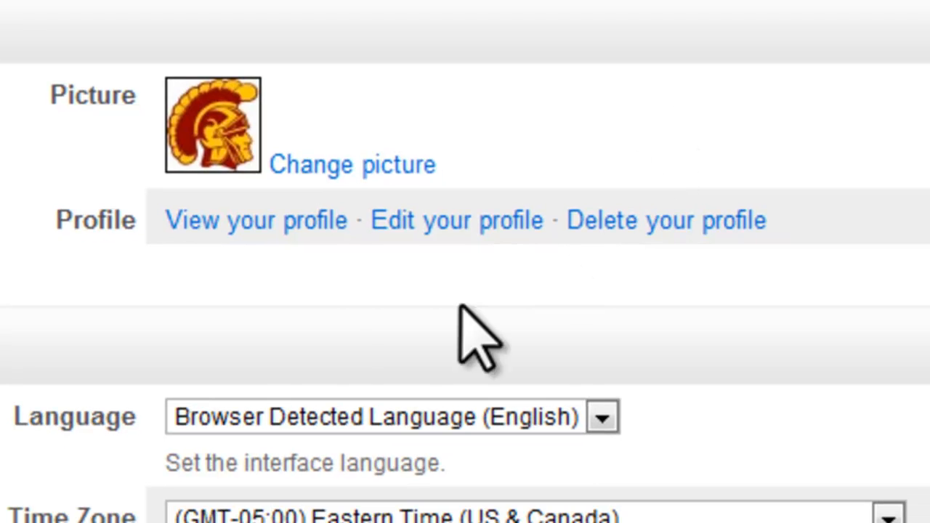
mouse_move(429, 291)
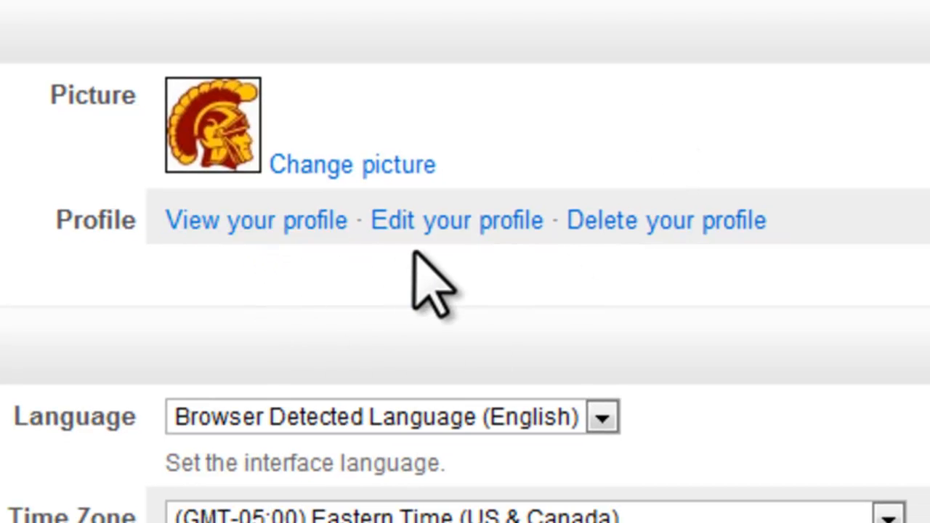
mouse_move(618, 283)
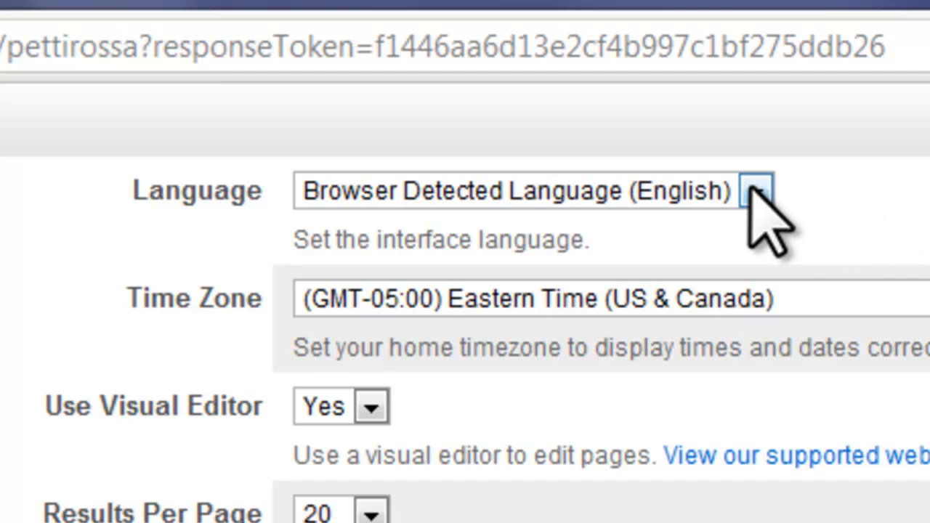
click(759, 192)
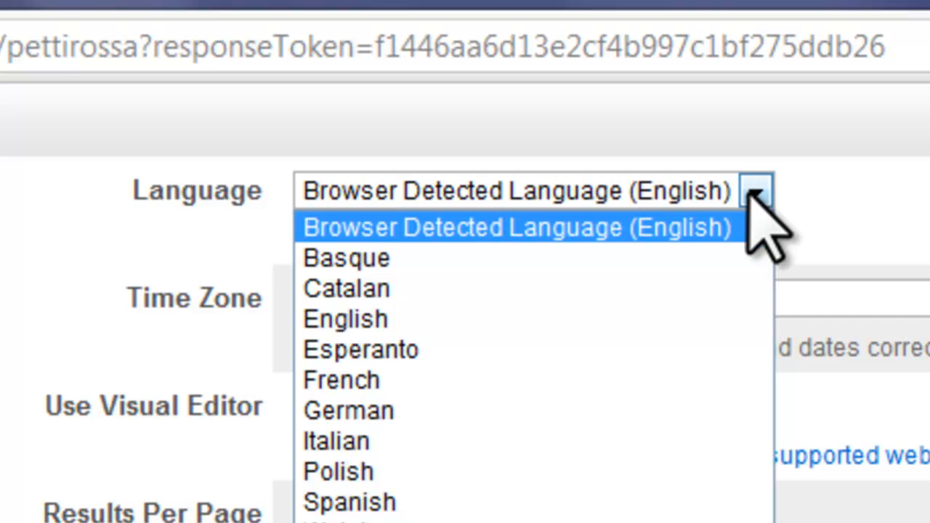
mouse_move(654, 501)
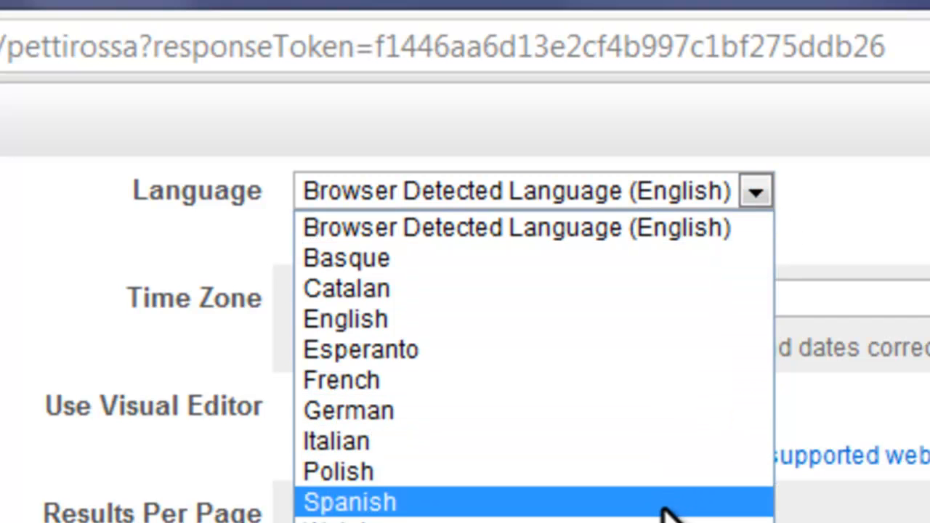
mouse_move(770, 225)
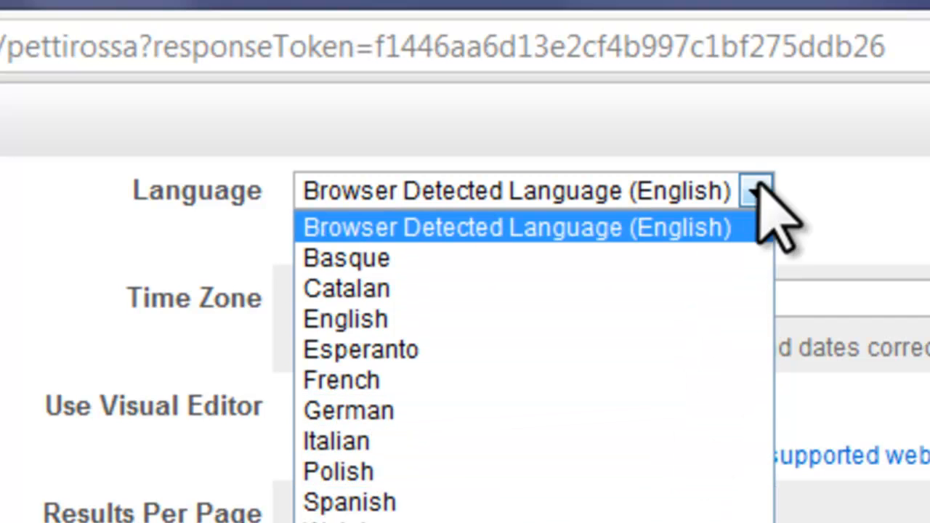
click(520, 227)
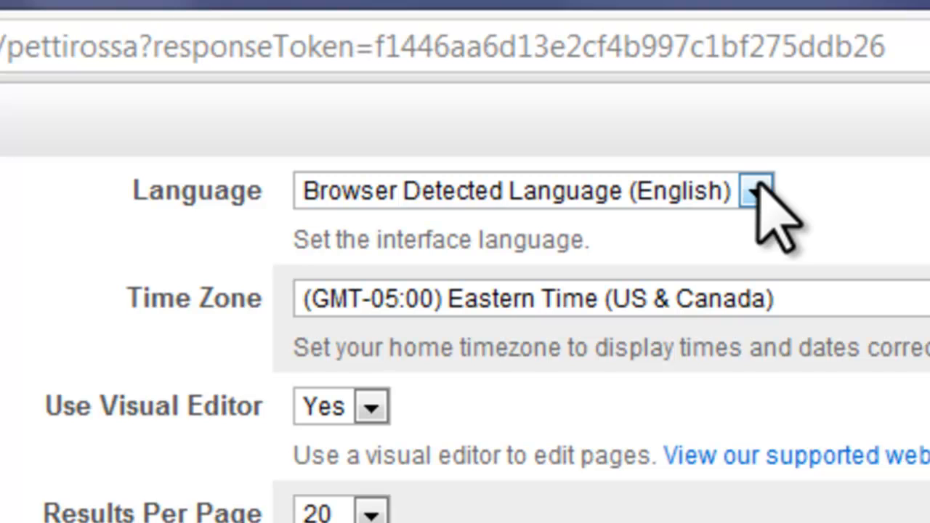
mouse_move(756, 313)
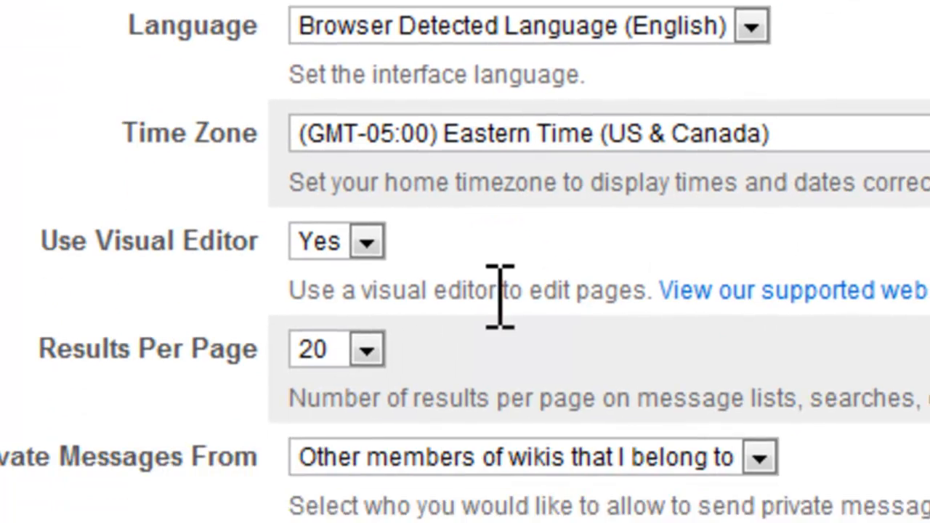
Scroll the settings down to the Allow Private Messages From choices
scroll(down, 3)
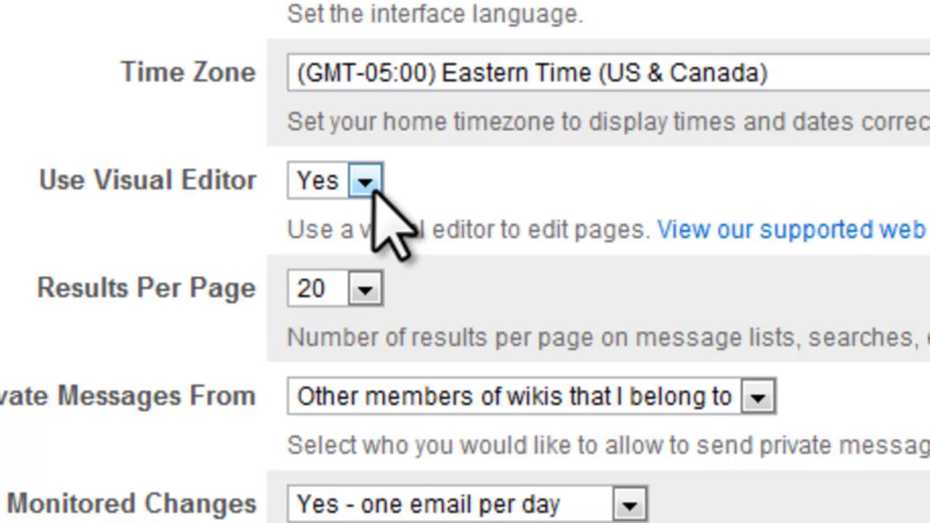
mouse_move(443, 247)
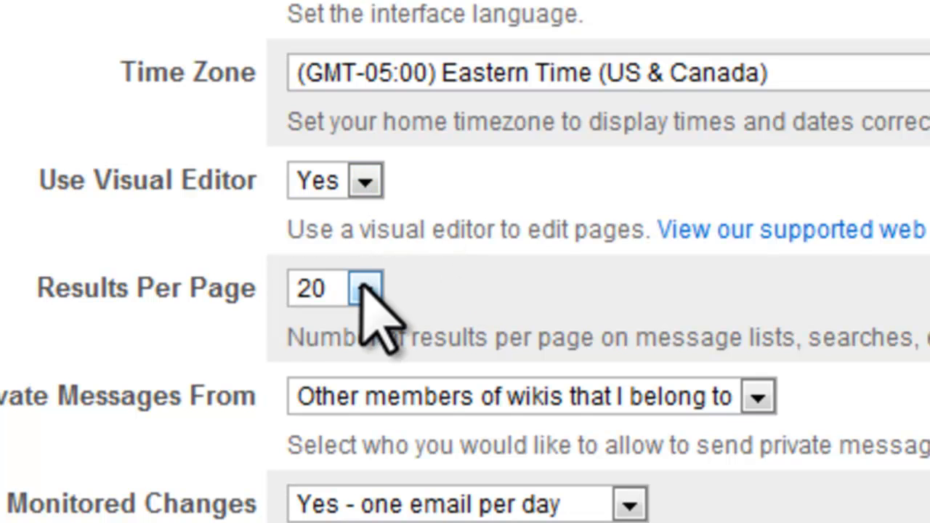
mouse_move(538, 327)
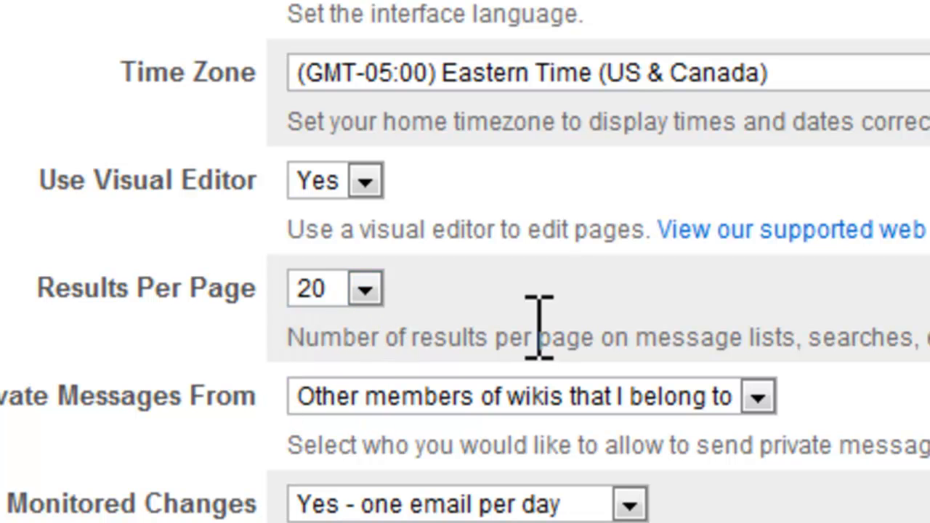
scroll(down, 3)
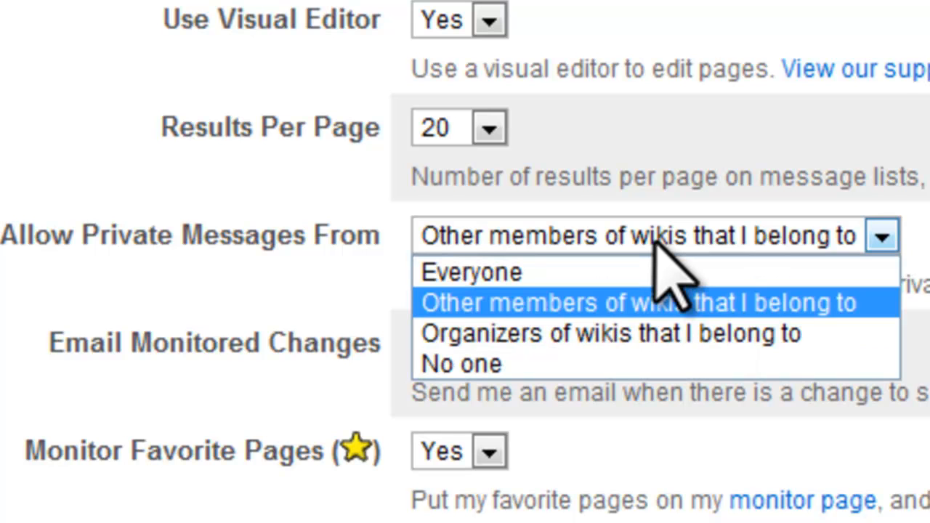
Keep private messages from 'Other members of wikis that I belong to' and move on to Email Monitored Changes
click(637, 302)
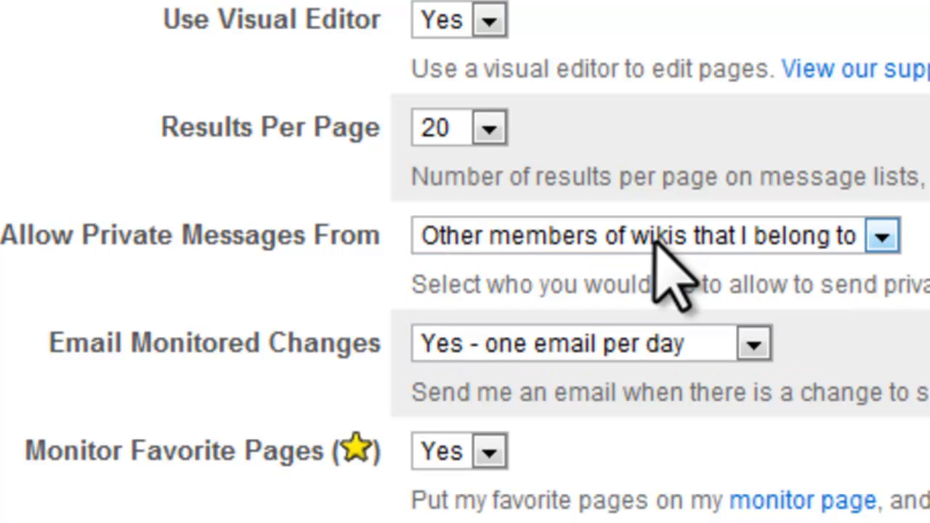
mouse_move(669, 283)
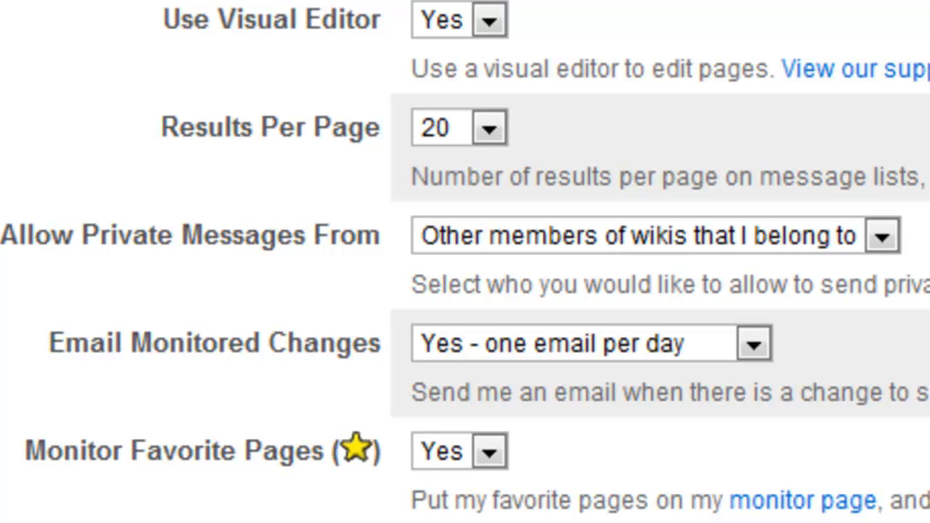
scroll(down, 3)
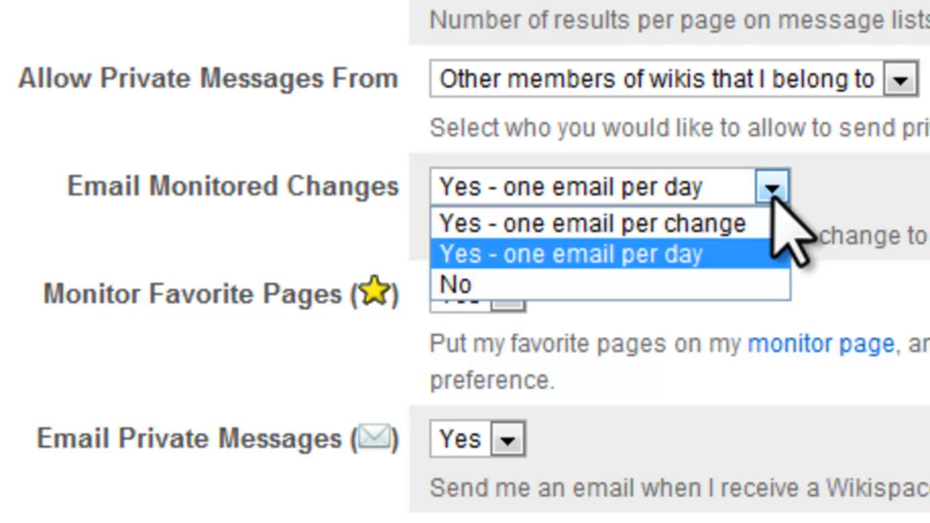
Review the Email Monitored Changes choices and keep 'Yes - one email per day'
click(572, 253)
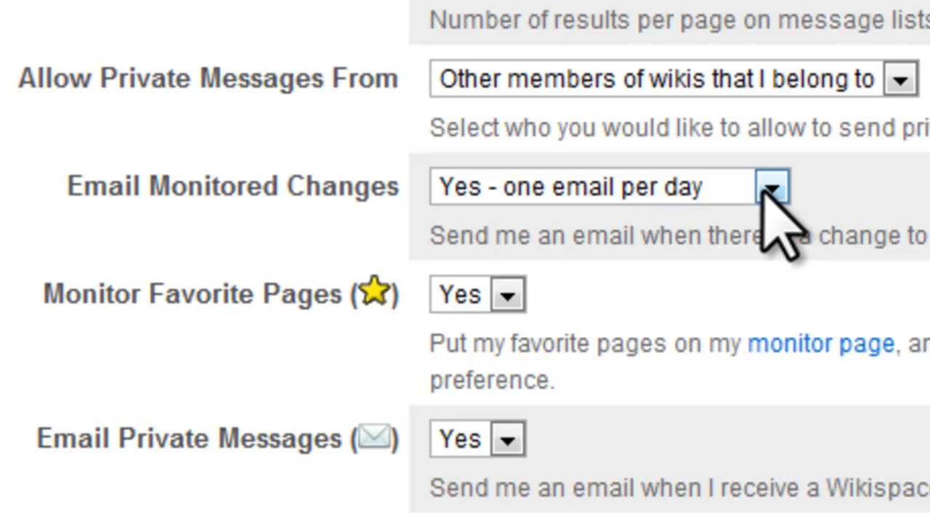
click(772, 186)
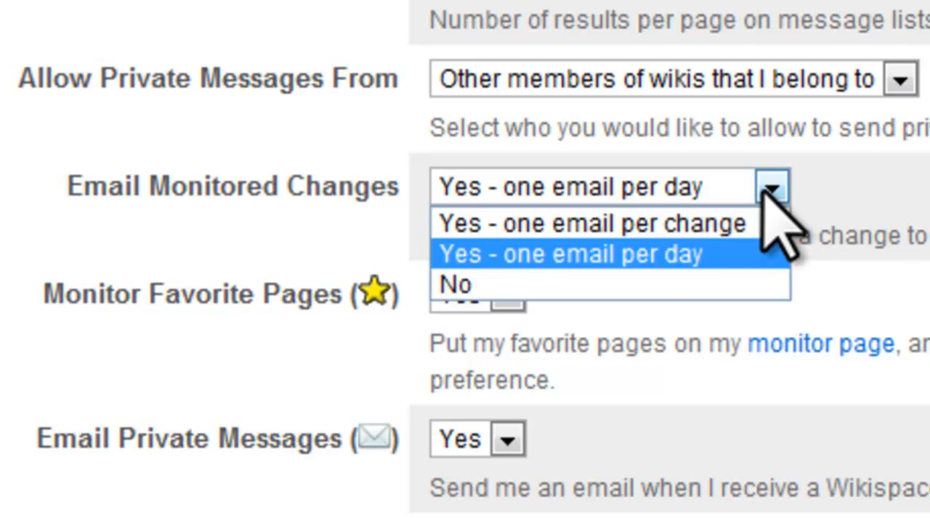
click(572, 253)
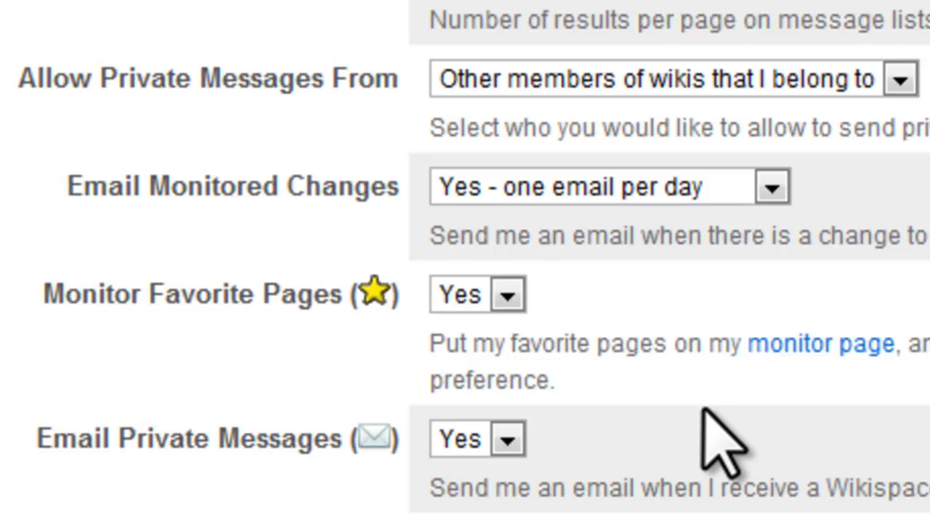
mouse_move(541, 448)
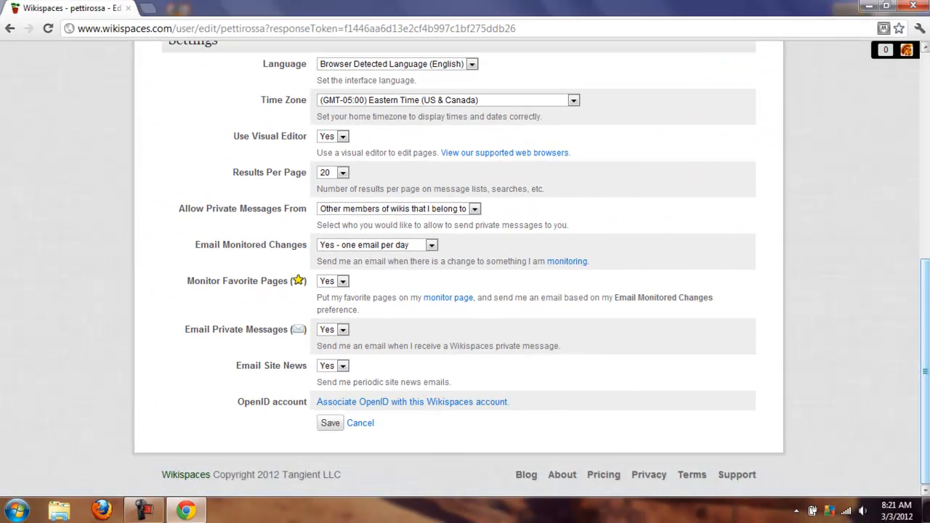
mouse_move(486, 450)
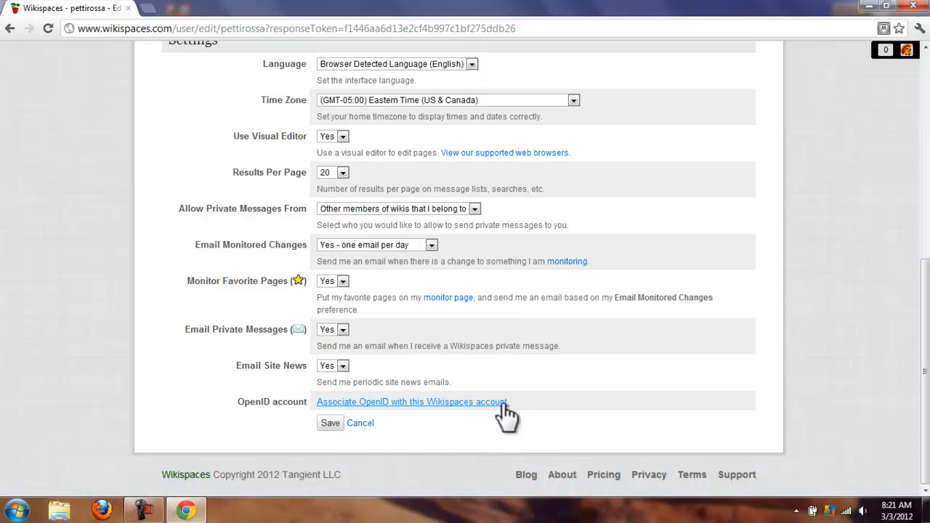
mouse_move(506, 424)
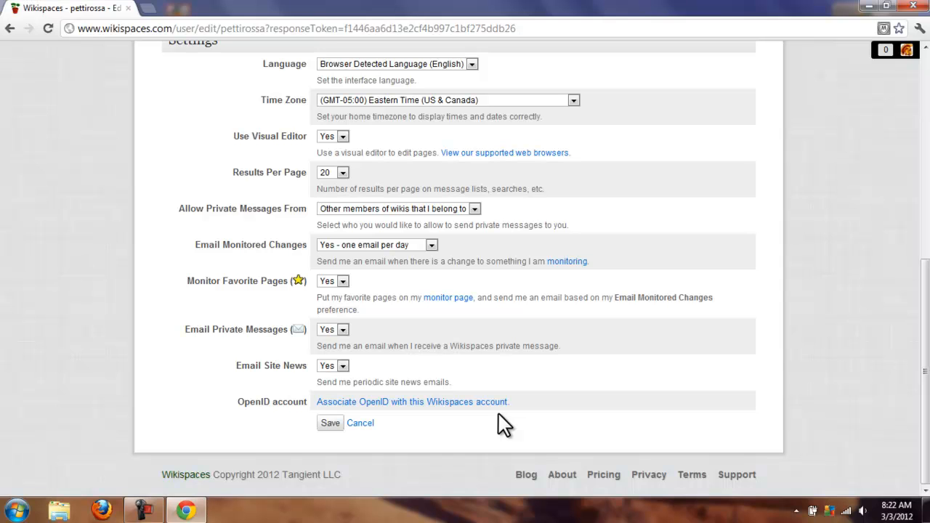
mouse_move(443, 436)
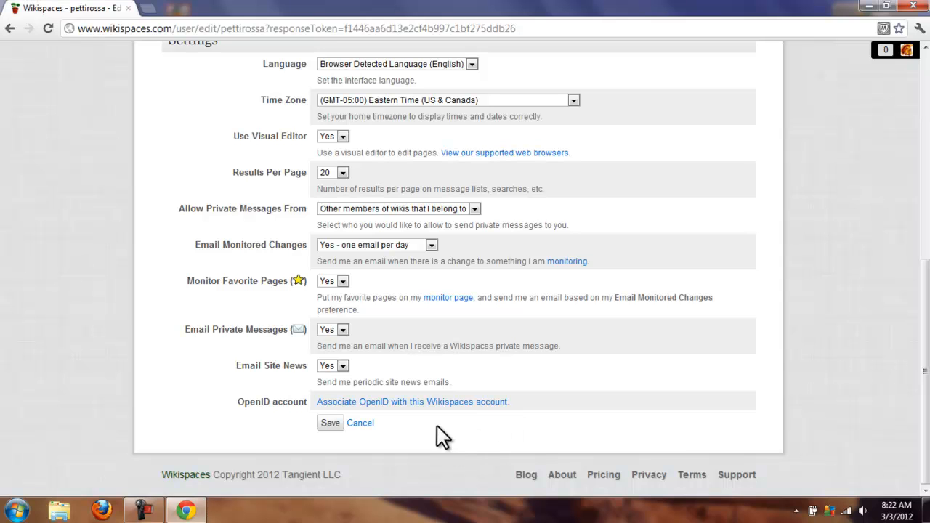
mouse_move(405, 464)
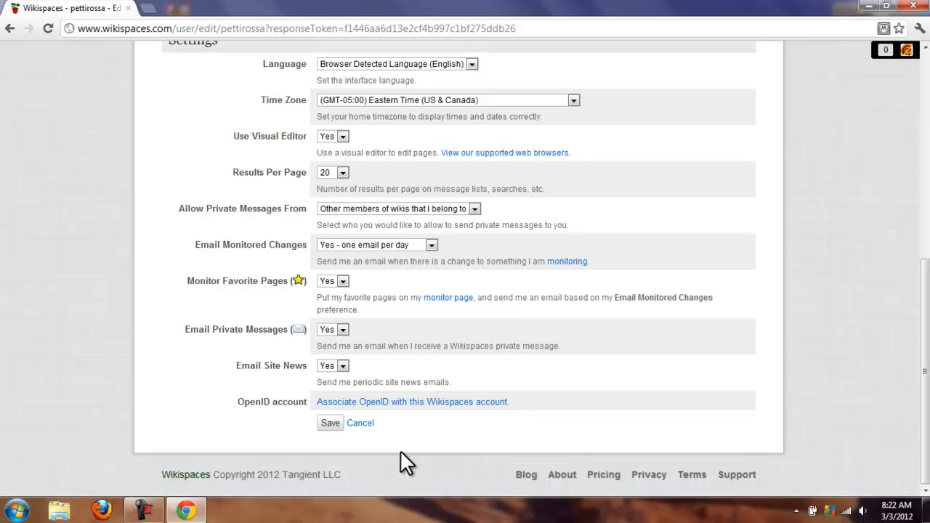
mouse_move(399, 462)
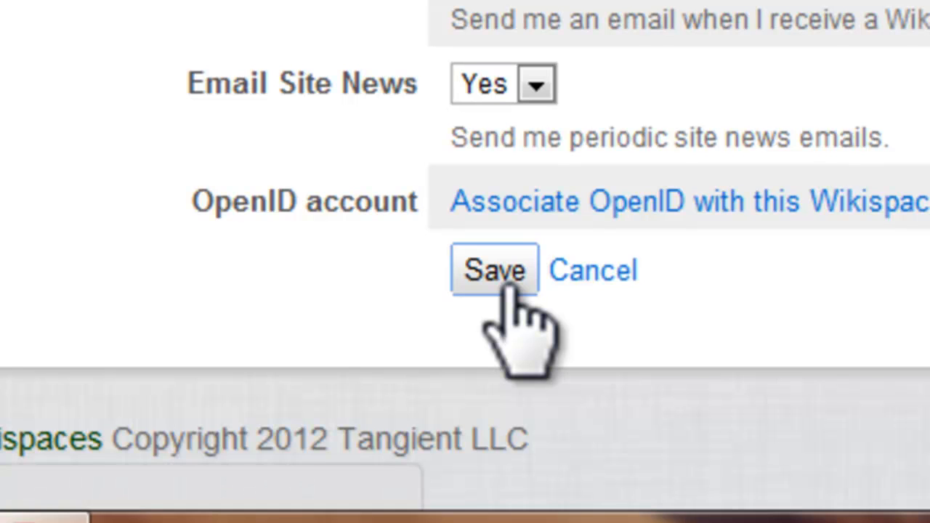
Save the reviewed account settings
click(495, 269)
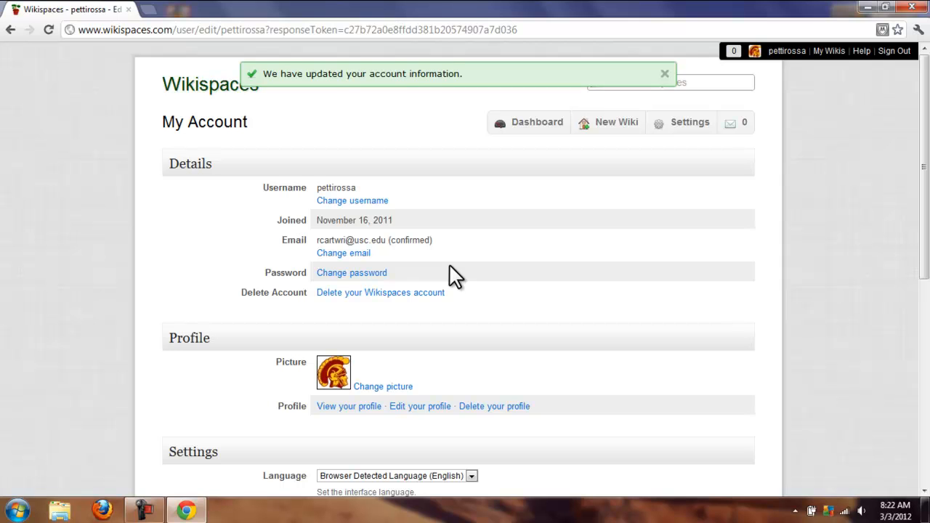
mouse_move(608, 225)
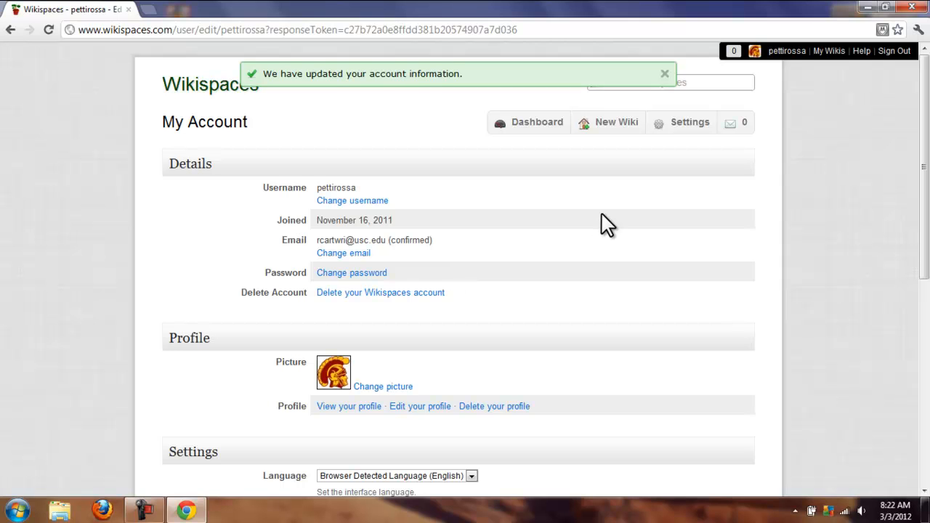